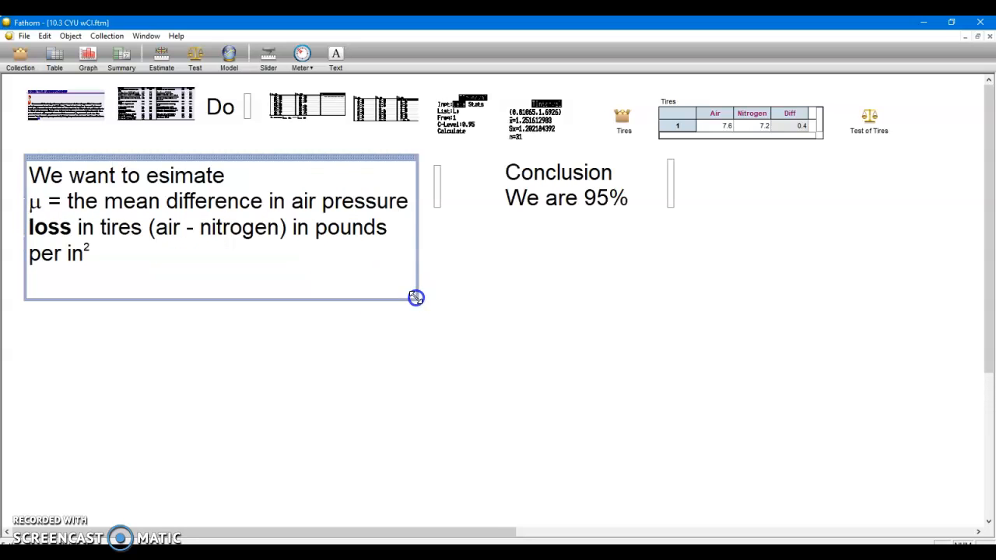
# Step: Widen the 'We want to estimate' parameter box and select the word 'loss'
pyautogui.moveTo(416, 297); pyautogui.dragTo(538, 309)
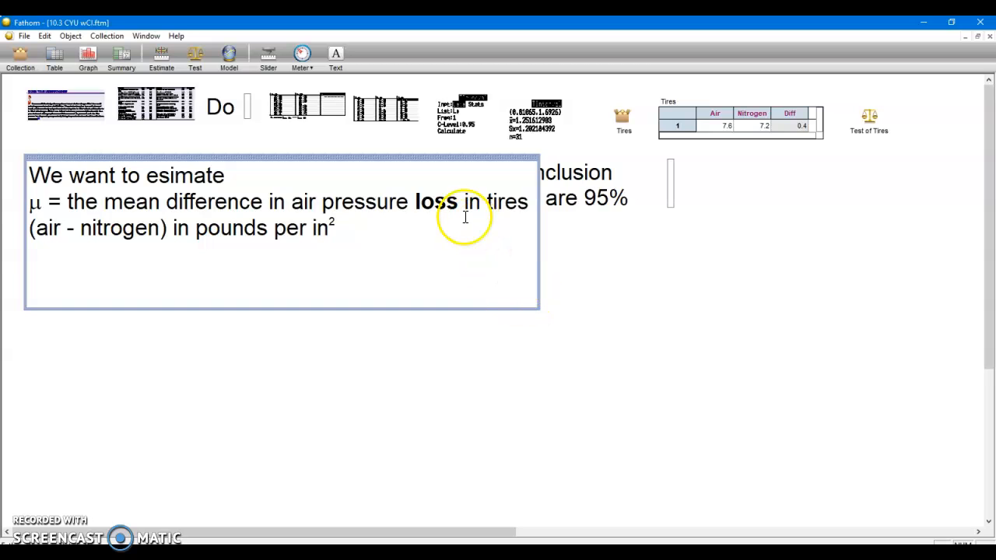
pyautogui.doubleClick(436, 201)
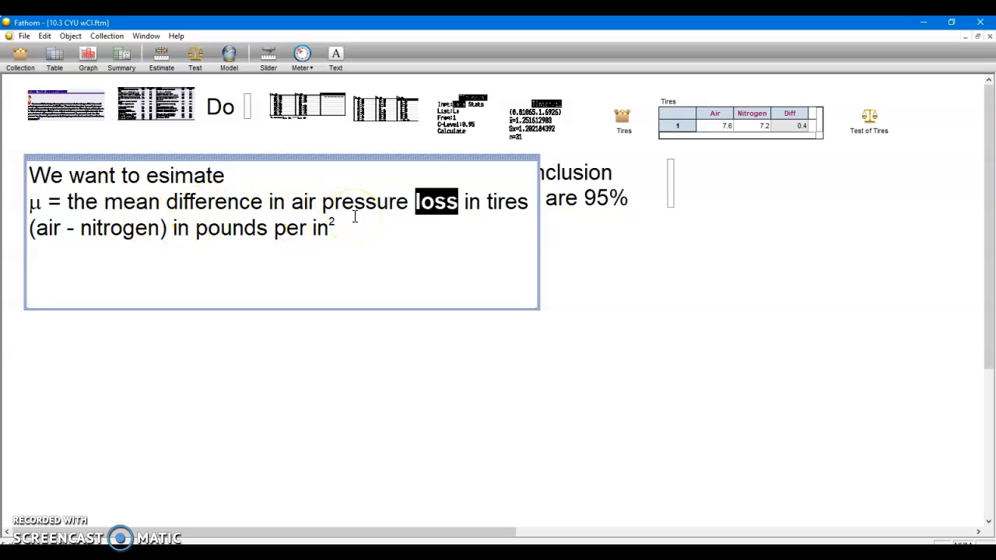
pyautogui.moveTo(56, 241)
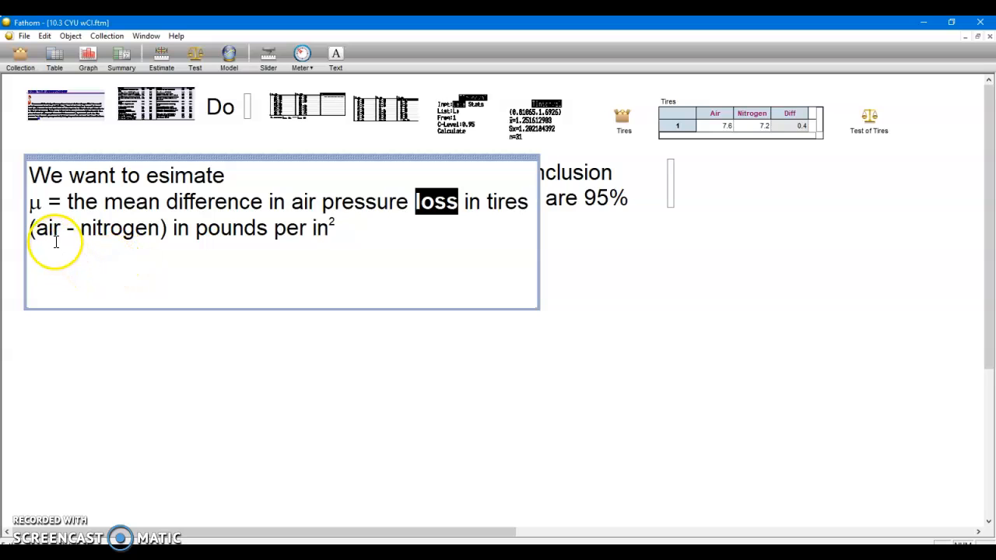
pyautogui.moveTo(74, 230)
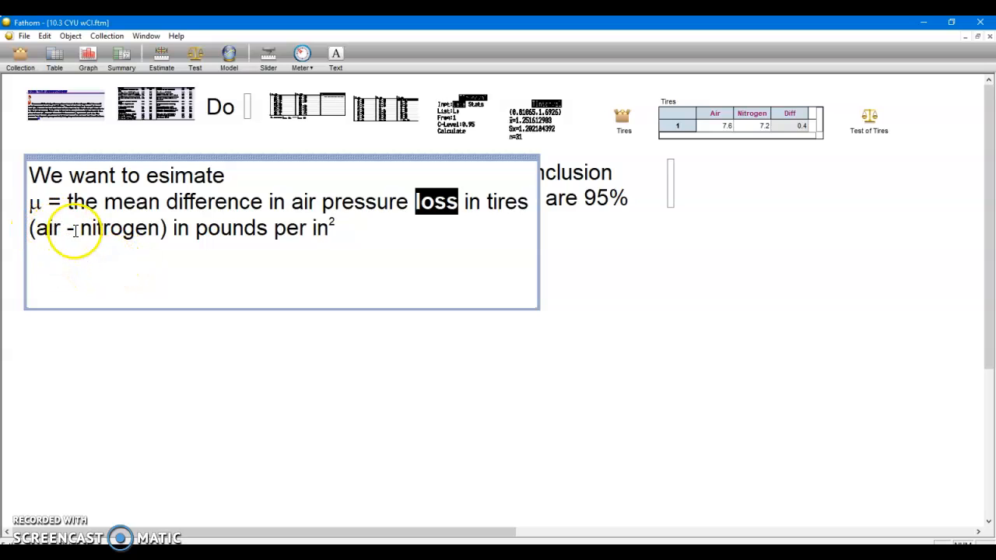
pyautogui.moveTo(129, 228)
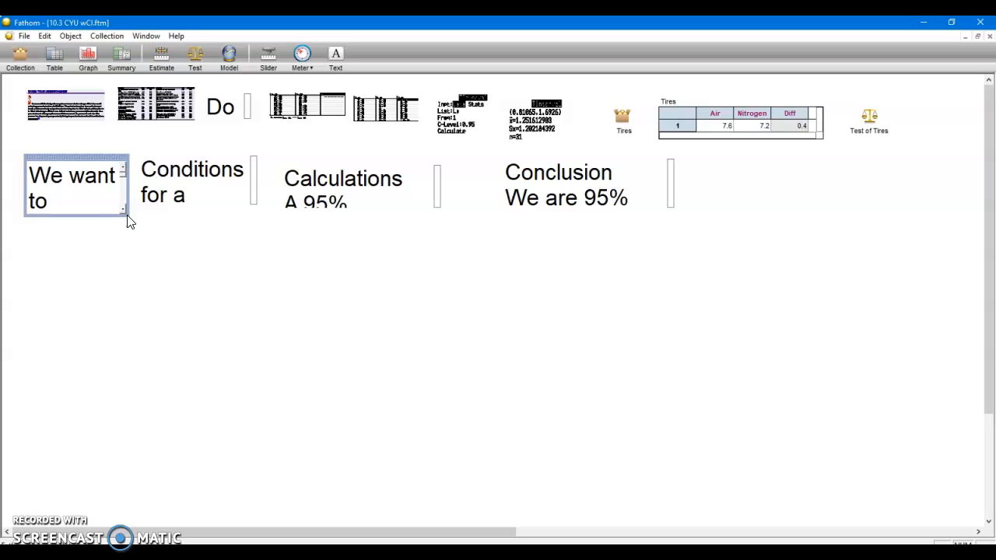
# Step: Select the paired t interval Conditions write-up and resize it to read it fully
pyautogui.click(191, 179)
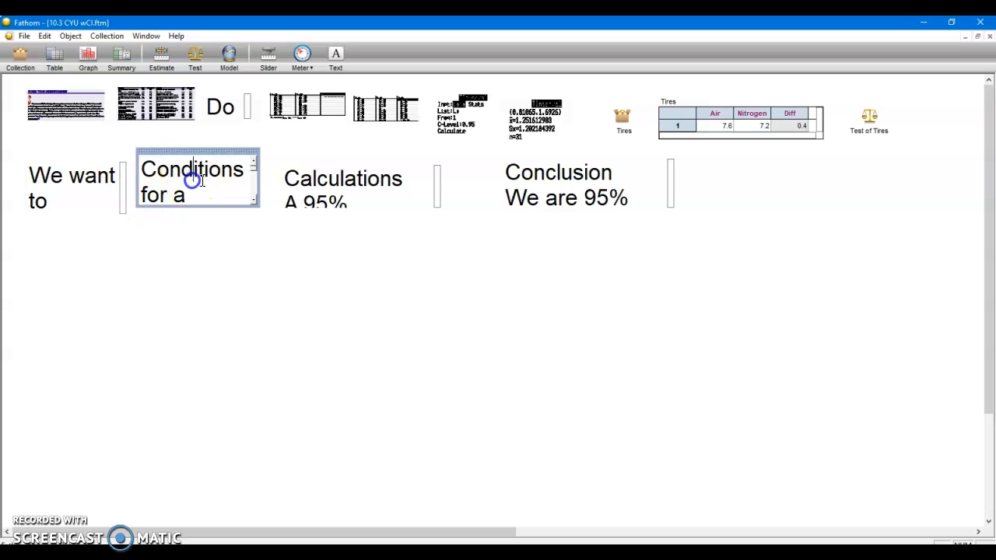
pyautogui.moveTo(198, 181); pyautogui.dragTo(238, 268)
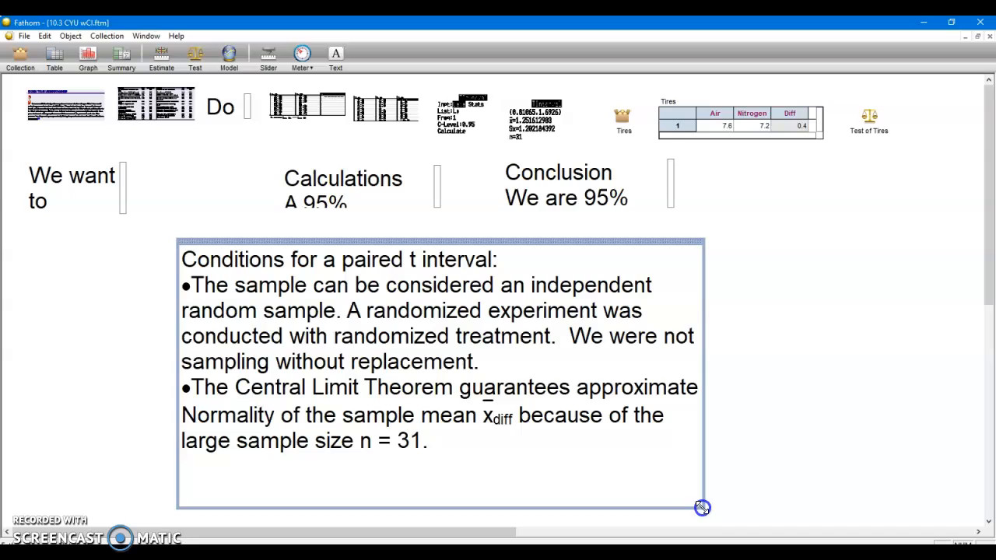
pyautogui.moveTo(701, 507); pyautogui.dragTo(718, 501)
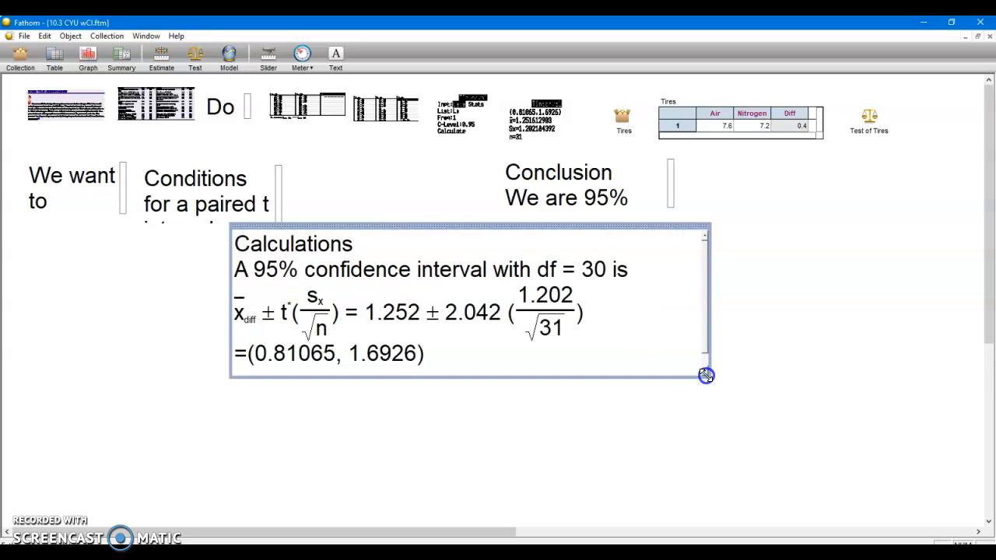
pyautogui.moveTo(705, 376); pyautogui.dragTo(725, 377)
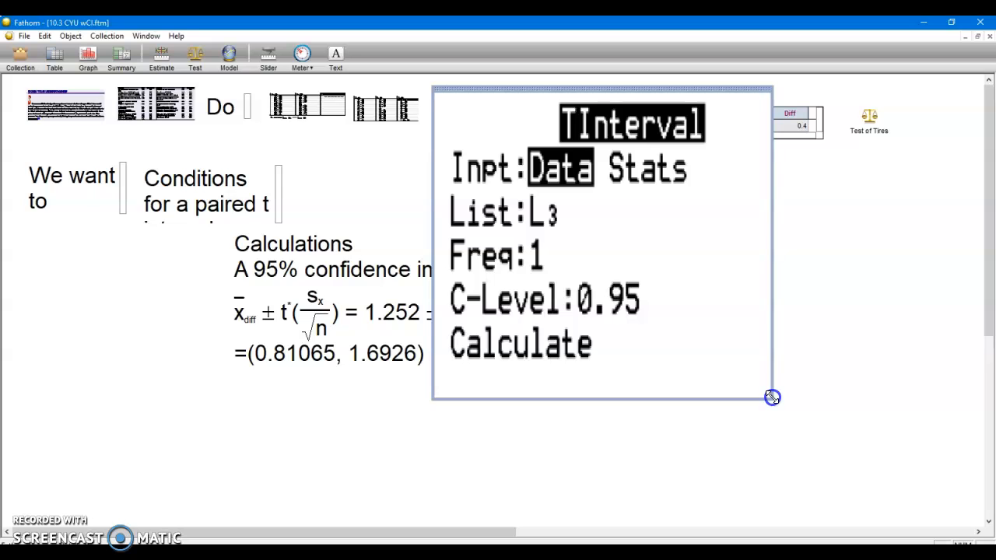
pyautogui.moveTo(835, 379)
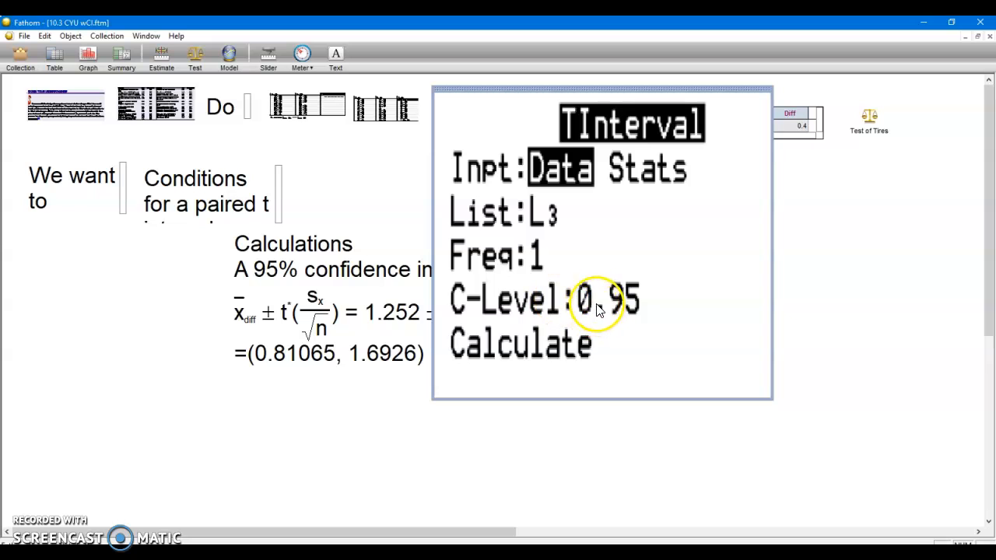
pyautogui.moveTo(768, 401)
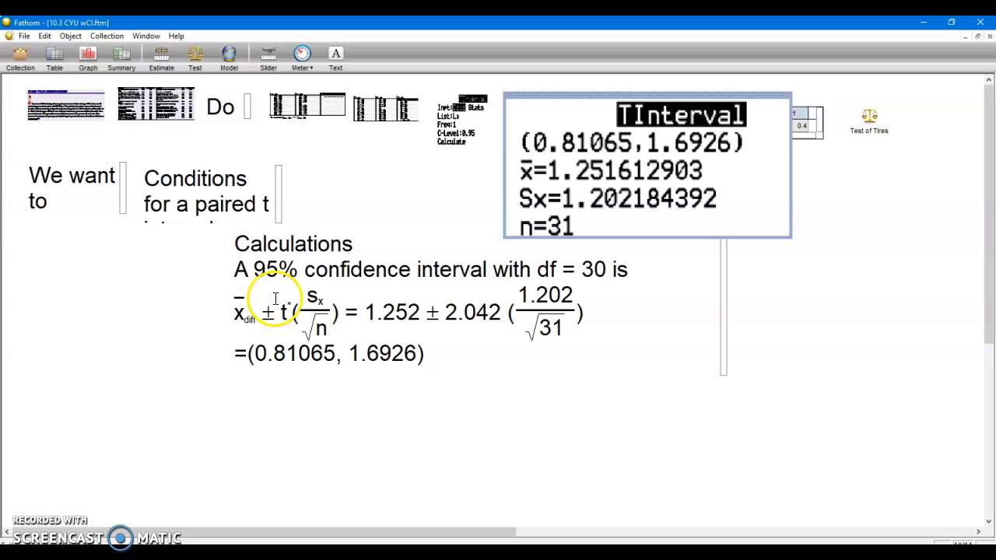
pyautogui.moveTo(190, 347)
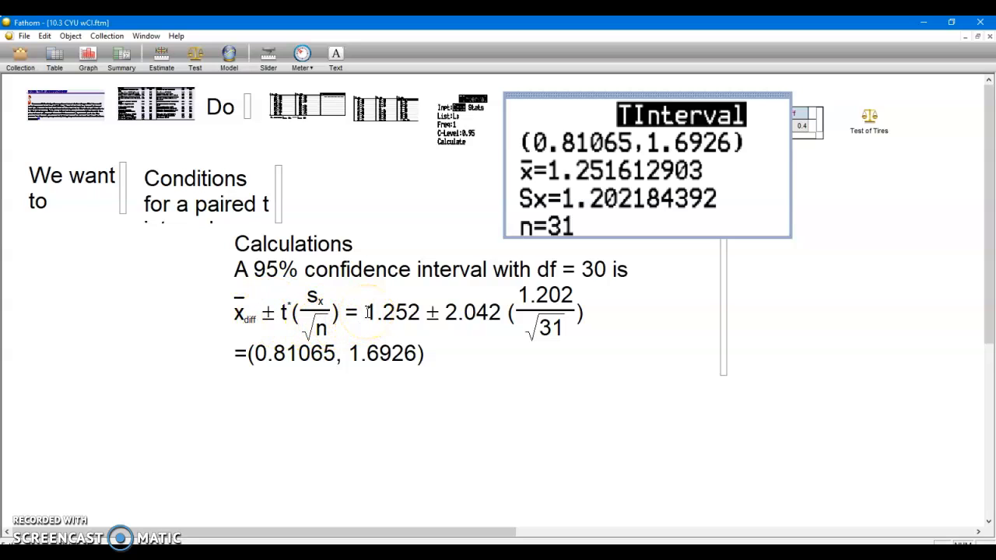
pyautogui.moveTo(595, 179)
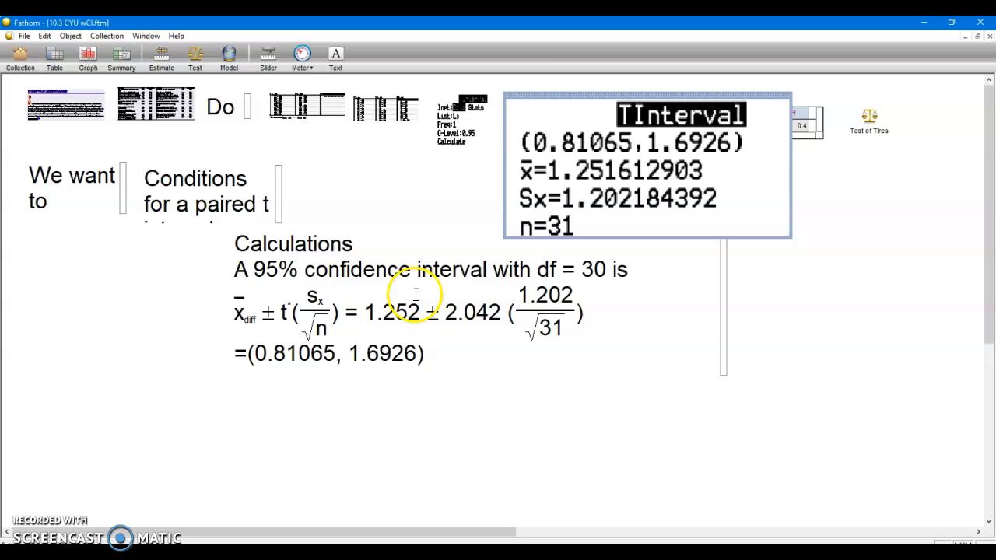
pyautogui.moveTo(553, 358)
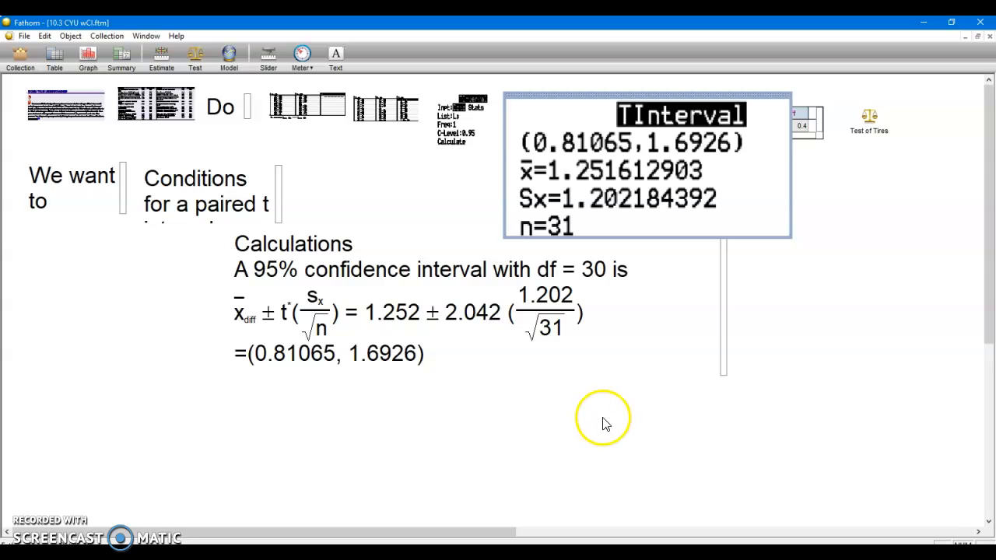
pyautogui.moveTo(613, 434)
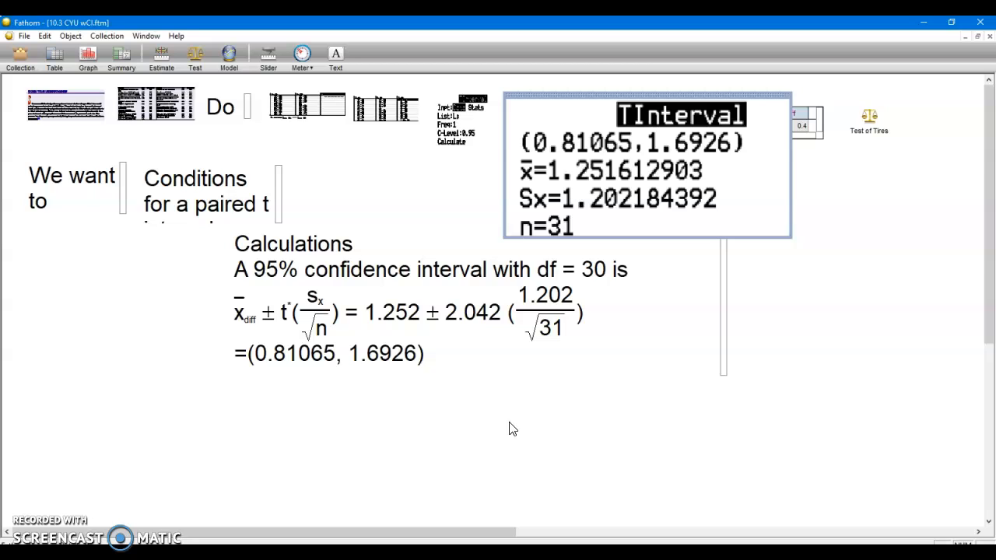
# Step: Work in the Calculations box: 1.252 ± 2.042(1.202/√31) = (0.81065, 1.6926)
pyautogui.click(583, 427)
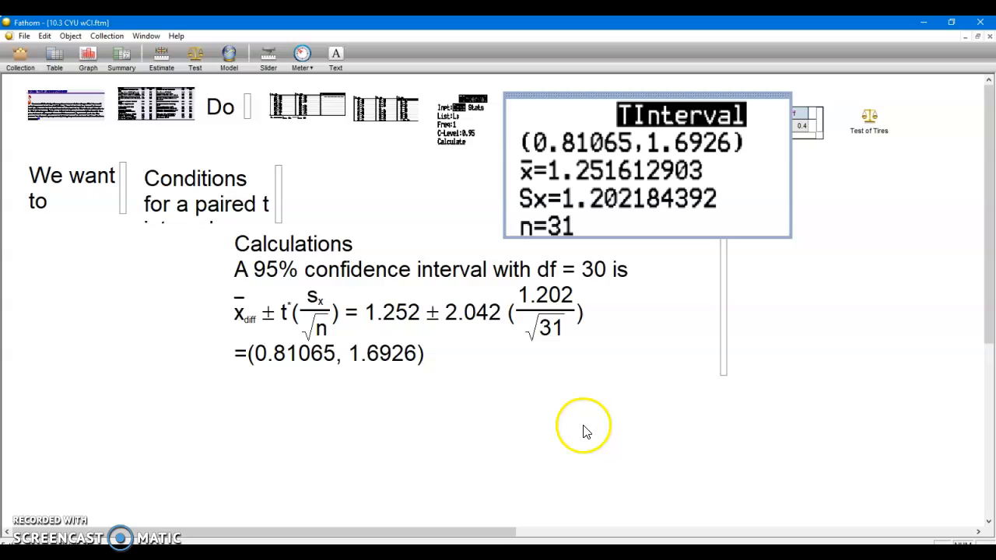
pyautogui.moveTo(606, 430)
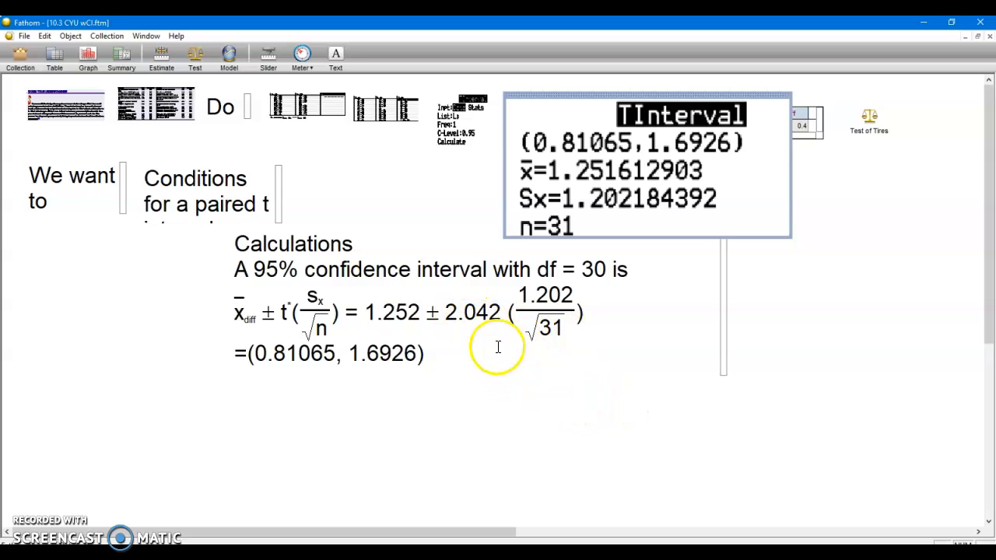
pyautogui.moveTo(599, 412)
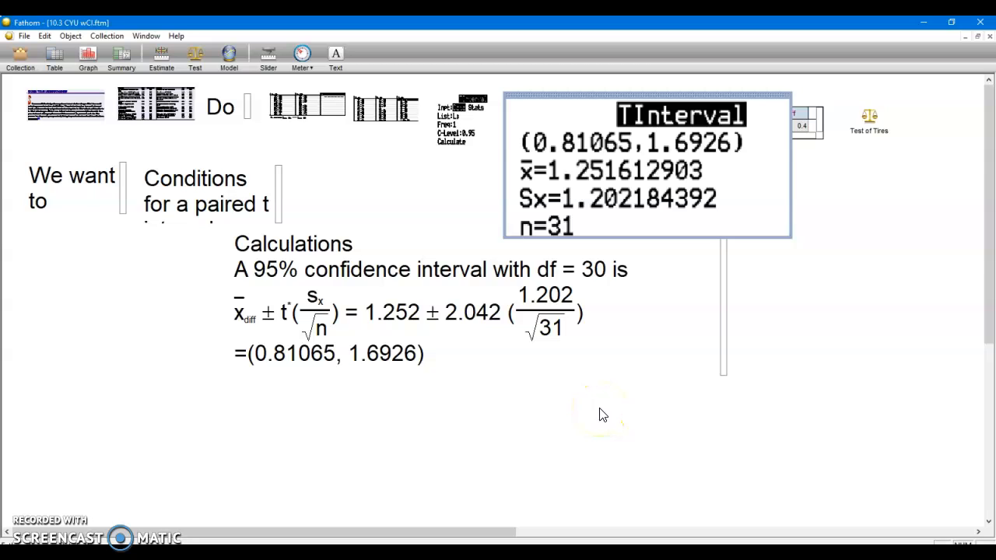
pyautogui.click(599, 412)
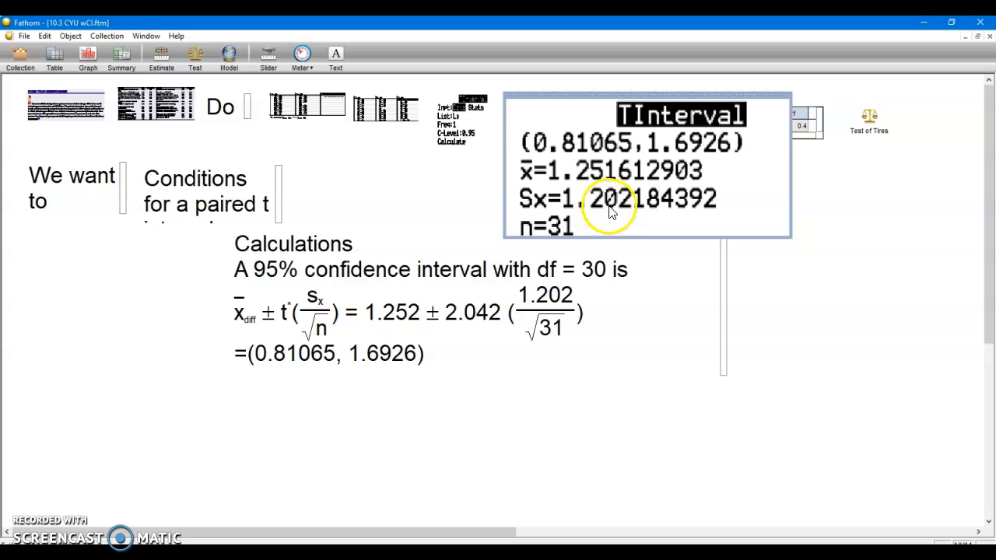
pyautogui.moveTo(618, 210)
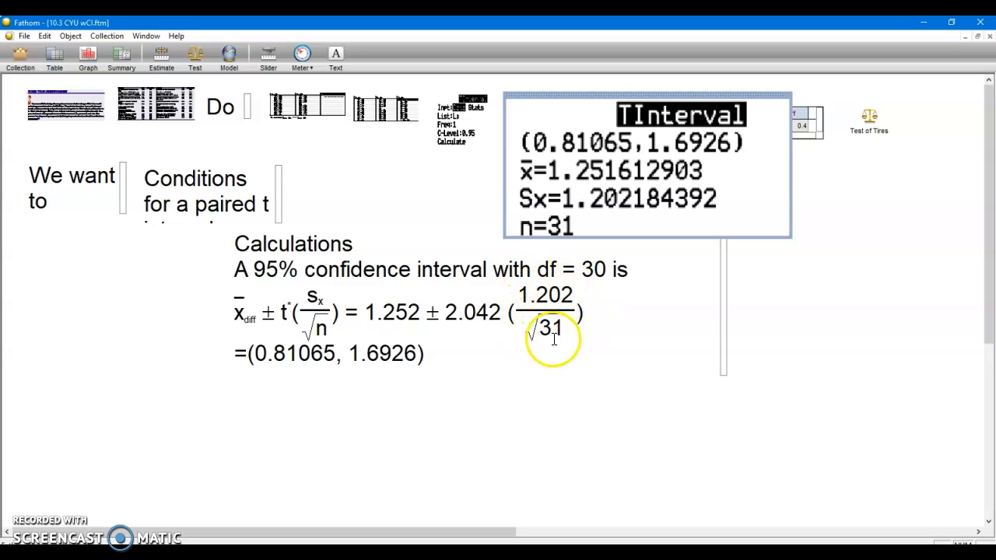
pyautogui.moveTo(565, 424)
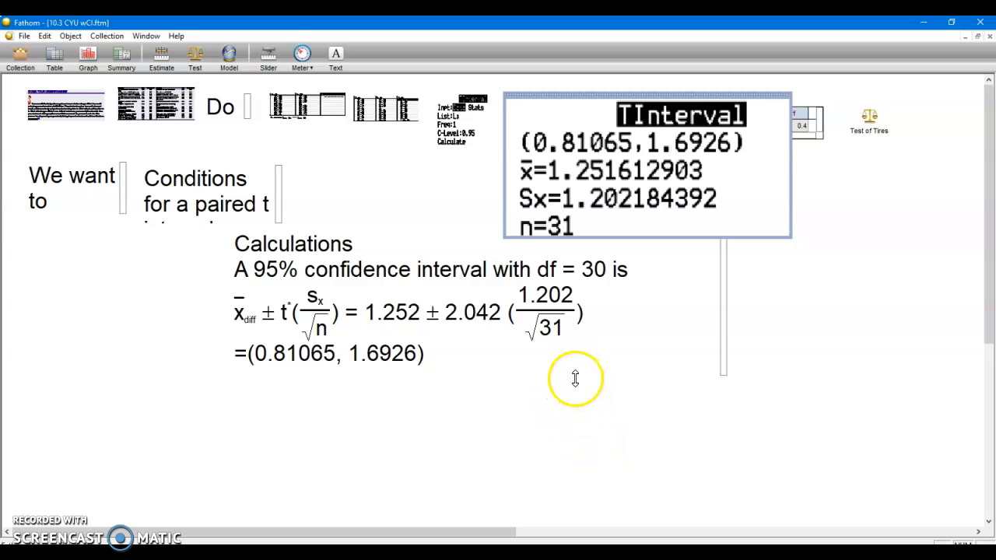
pyautogui.moveTo(595, 444)
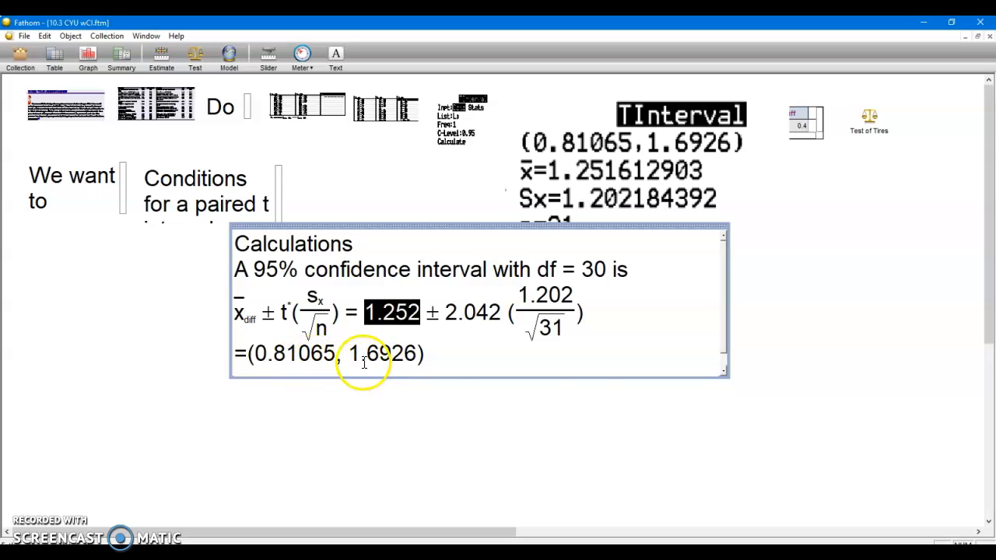
pyautogui.moveTo(725, 380)
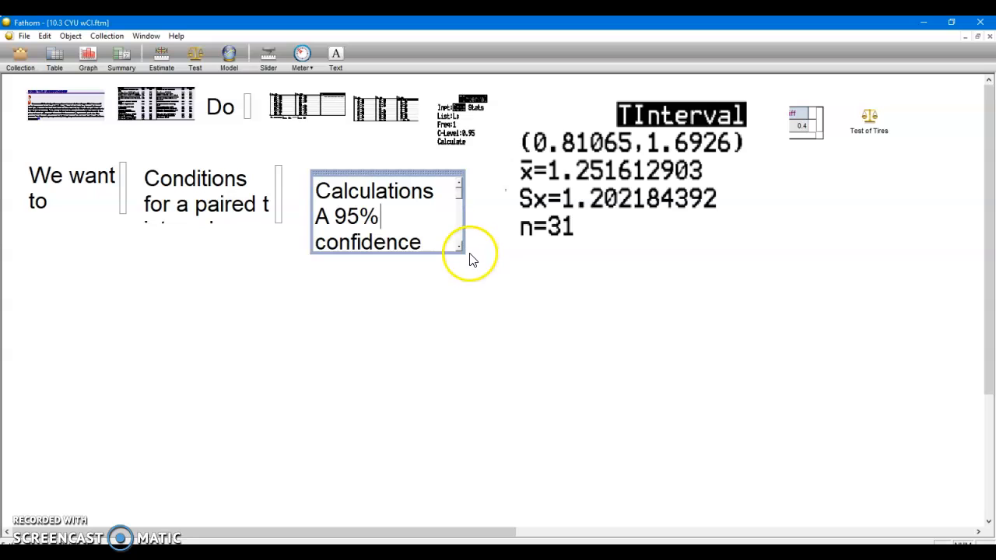
pyautogui.moveTo(447, 330)
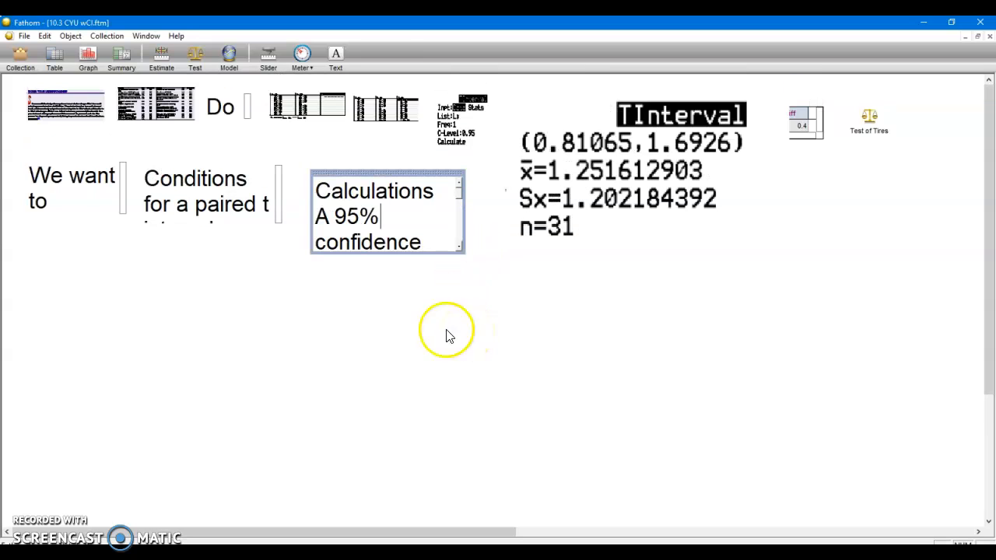
pyautogui.moveTo(480, 244)
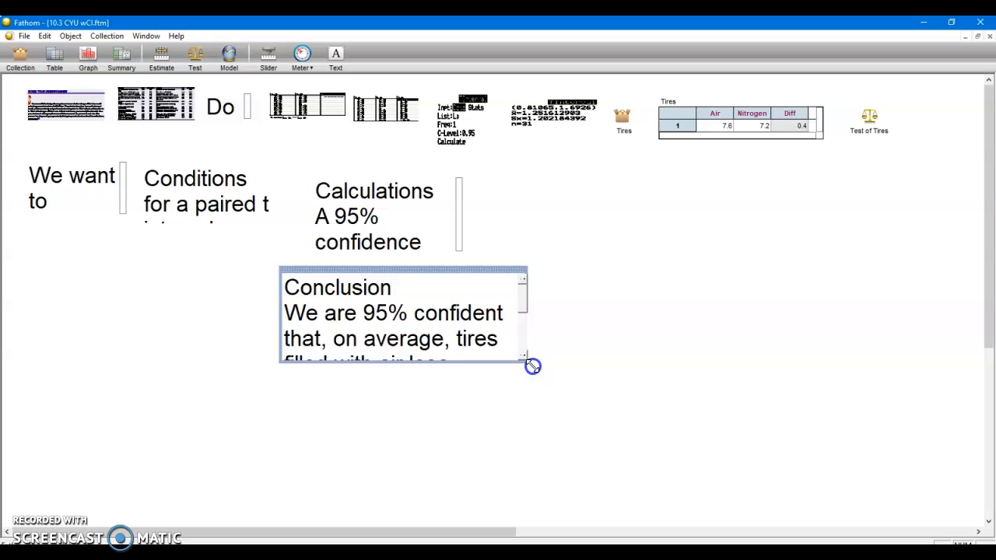
# Step: Enlarge the Conclusion box to show the full 0.811 to 1.963 psi statement
pyautogui.moveTo(531, 366); pyautogui.dragTo(765, 426)
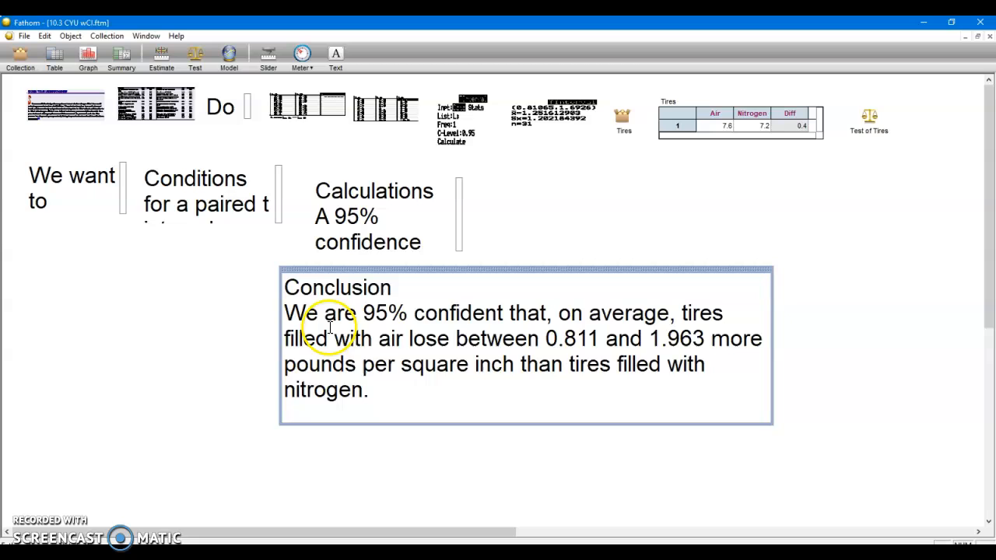
pyautogui.moveTo(394, 325)
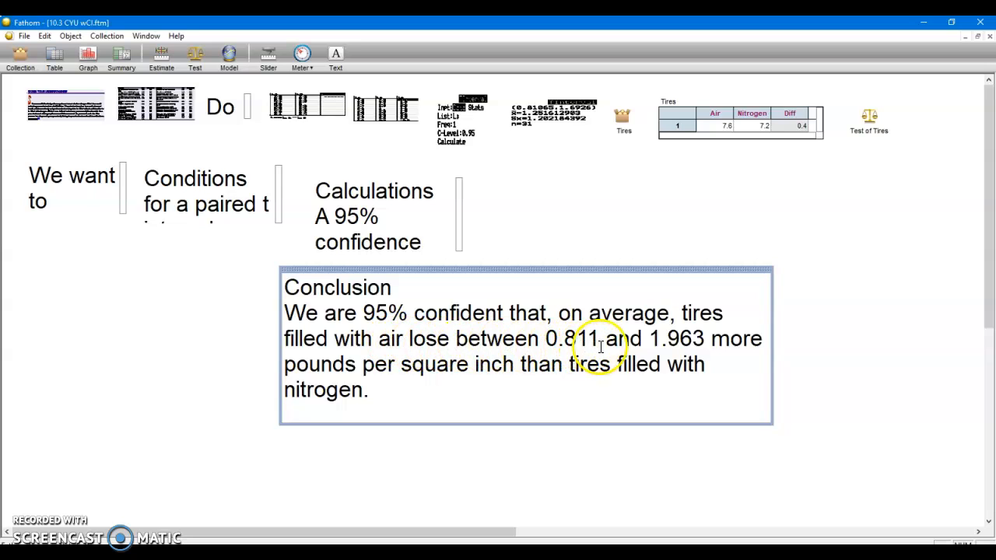
pyautogui.moveTo(685, 346)
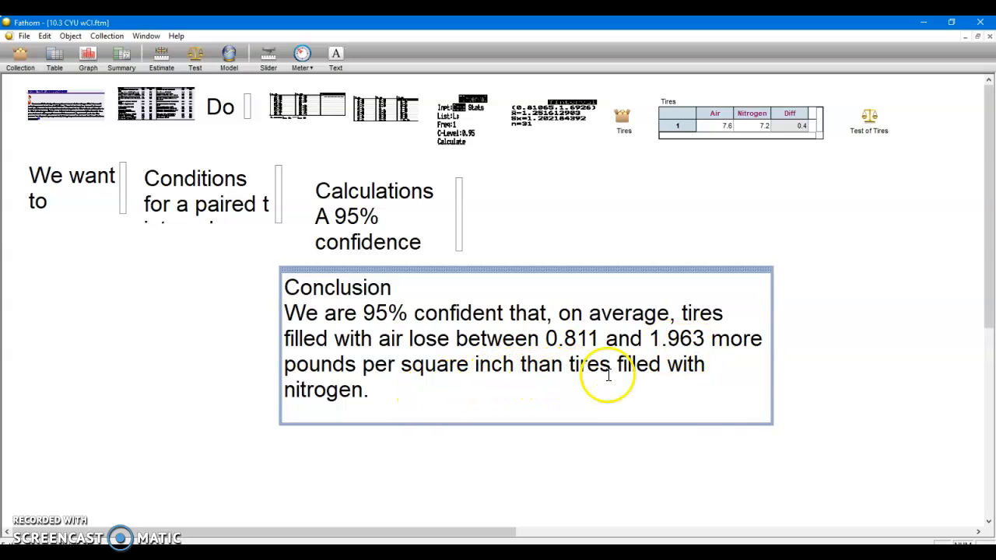
pyautogui.moveTo(770, 424)
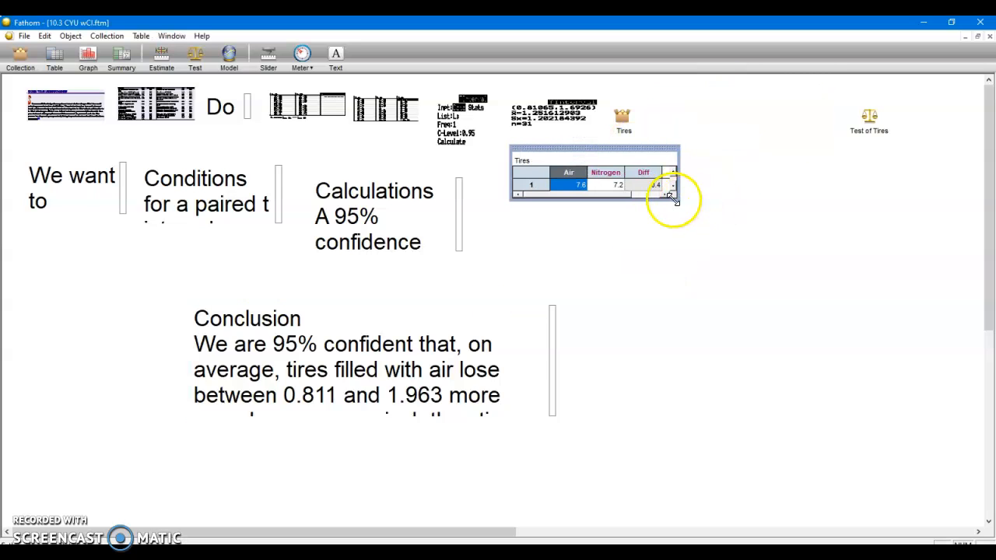
# Step: Enlarge the Tires table to show air, nitrogen and difference rows, and add an estimate
pyautogui.moveTo(672, 196); pyautogui.dragTo(817, 338)
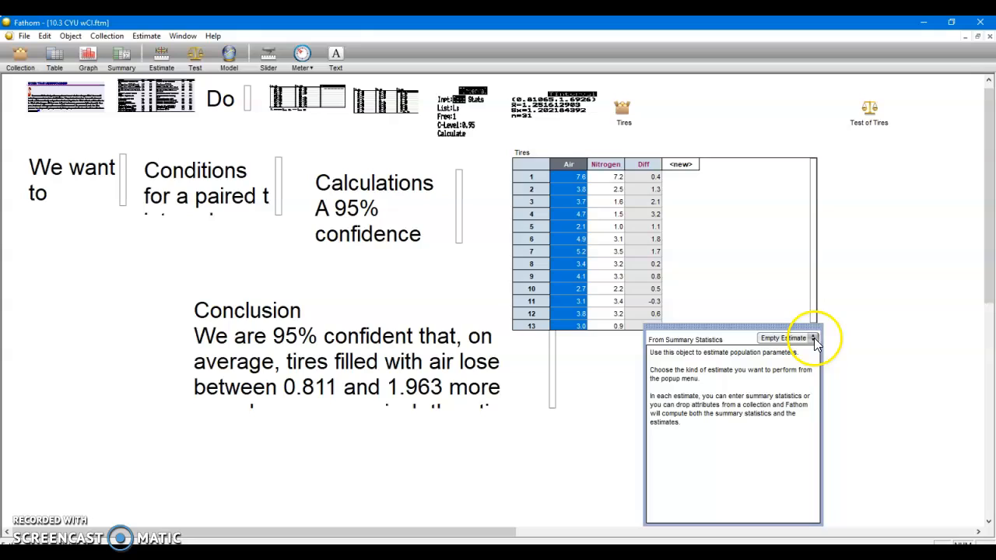
pyautogui.click(811, 338)
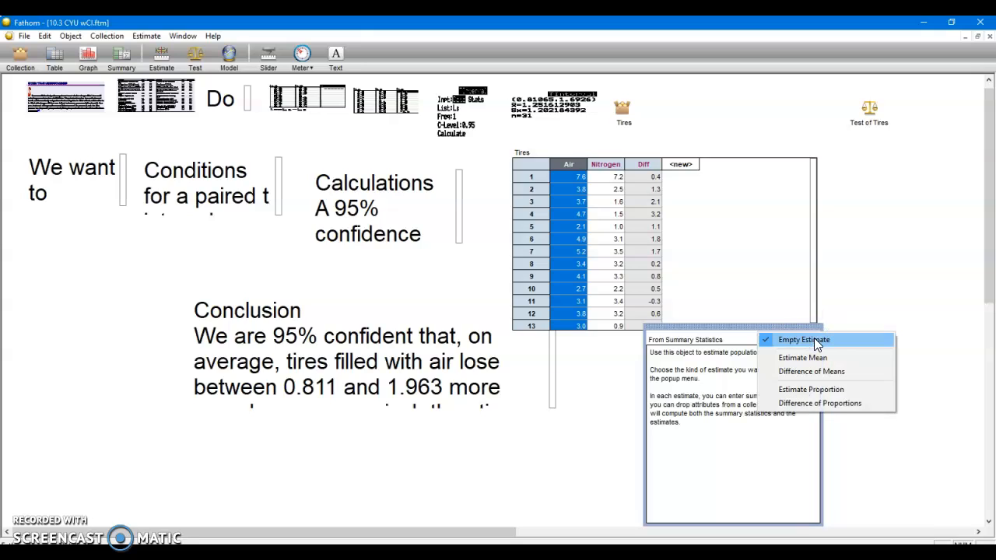
pyautogui.moveTo(817, 357)
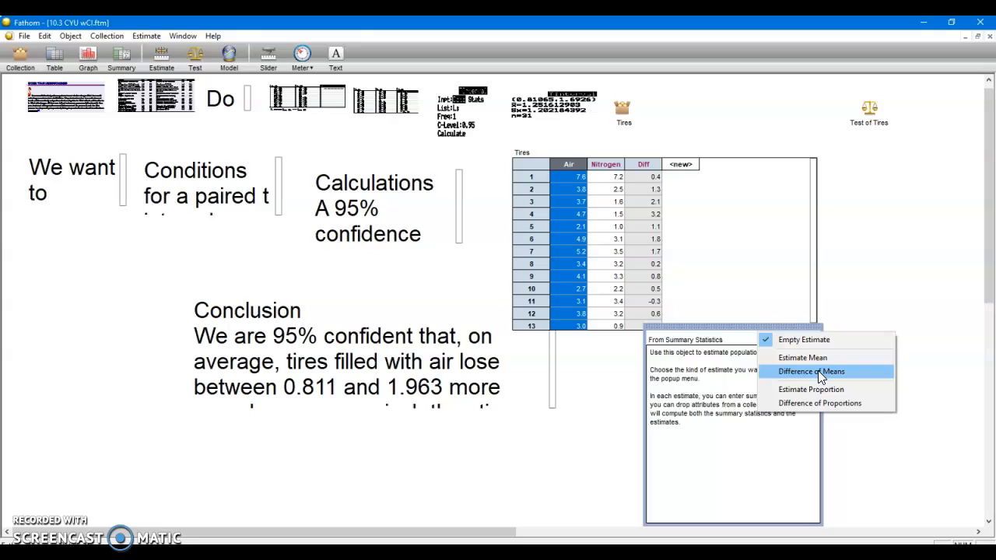
pyautogui.moveTo(802, 357)
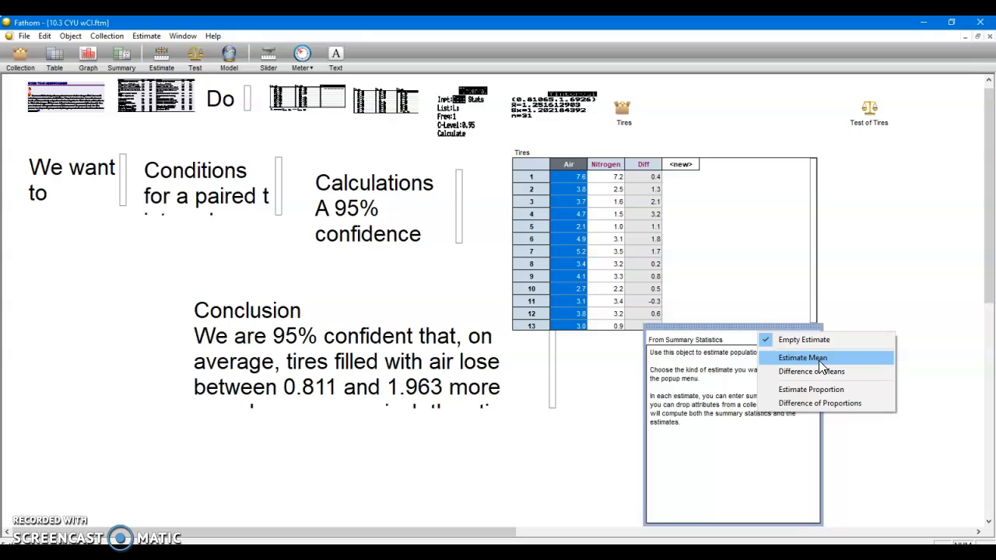
# Step: Make the estimate an Estimate Mean of Diff, giving about 0.8106 to 1.6926
pyautogui.click(802, 357)
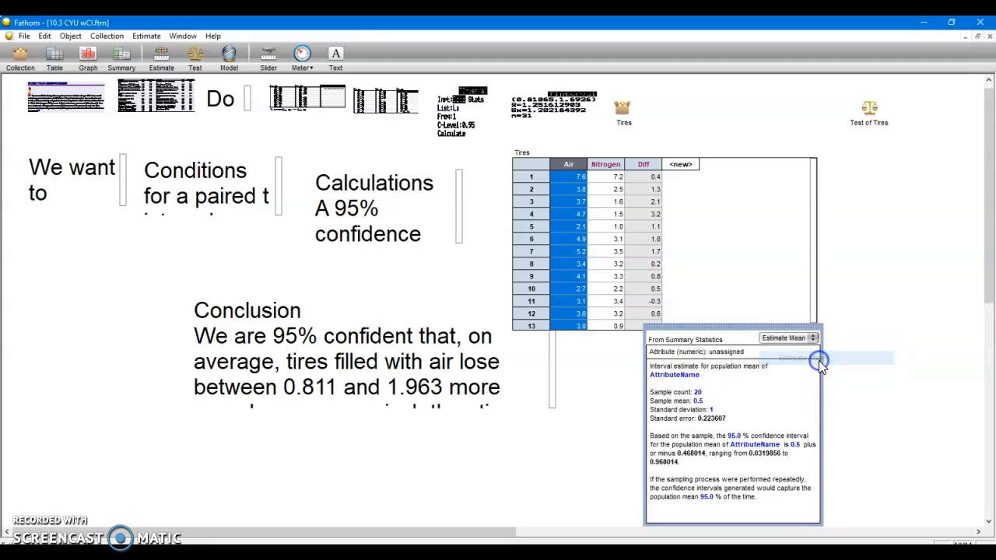
pyautogui.moveTo(688, 280)
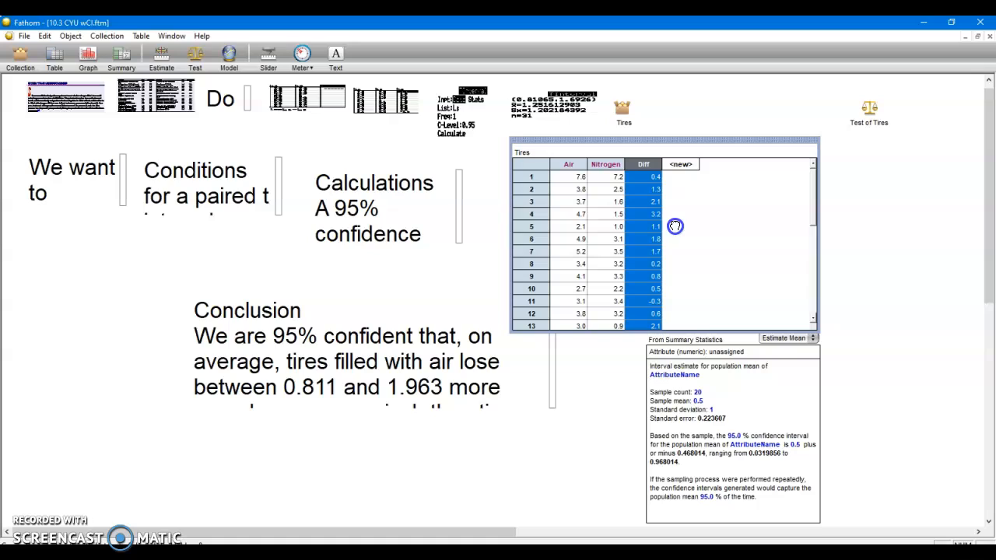
pyautogui.click(731, 351)
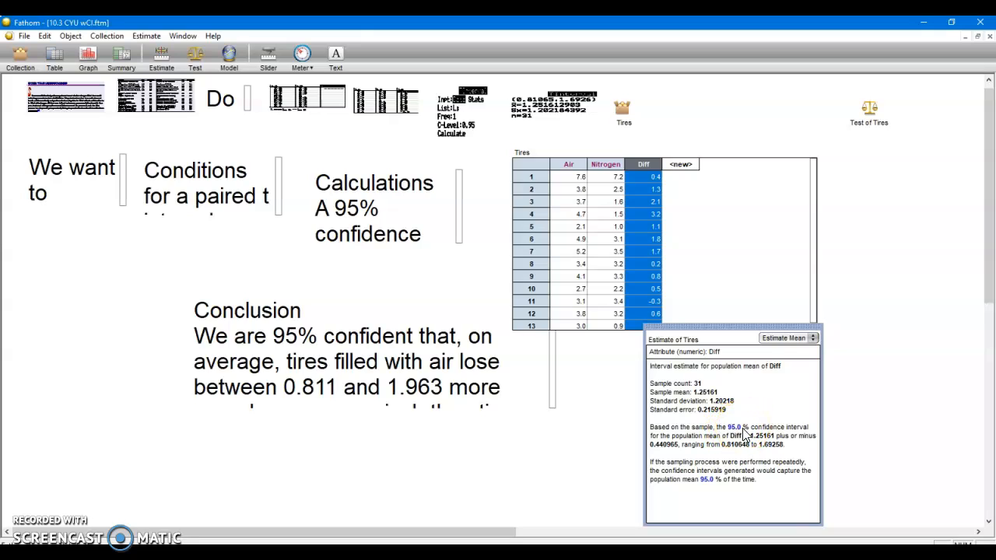
# Step: Start editing the estimate's 95.0% confidence level value
pyautogui.click(734, 427)
pyautogui.write('99')
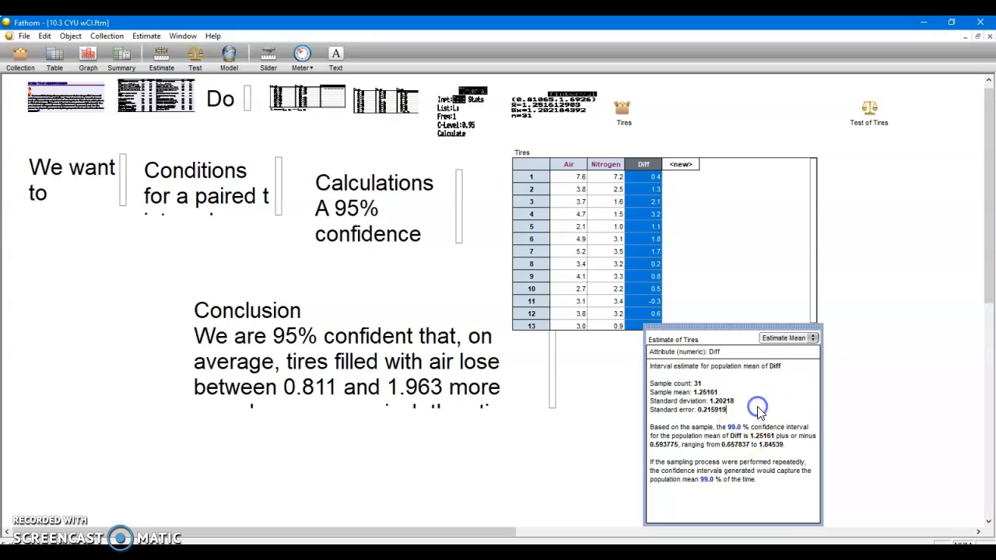
pyautogui.moveTo(760, 411)
pyautogui.write('90')
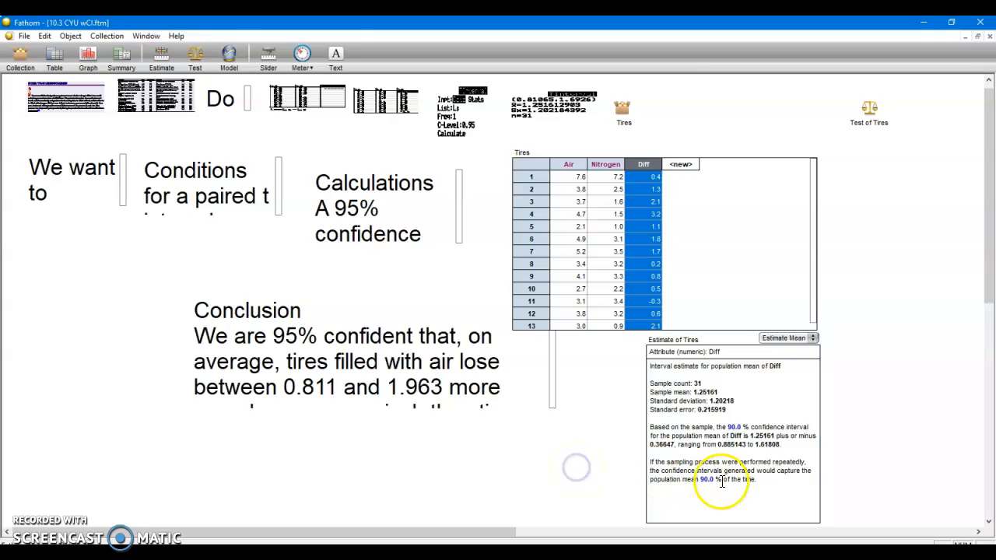
pyautogui.moveTo(594, 487)
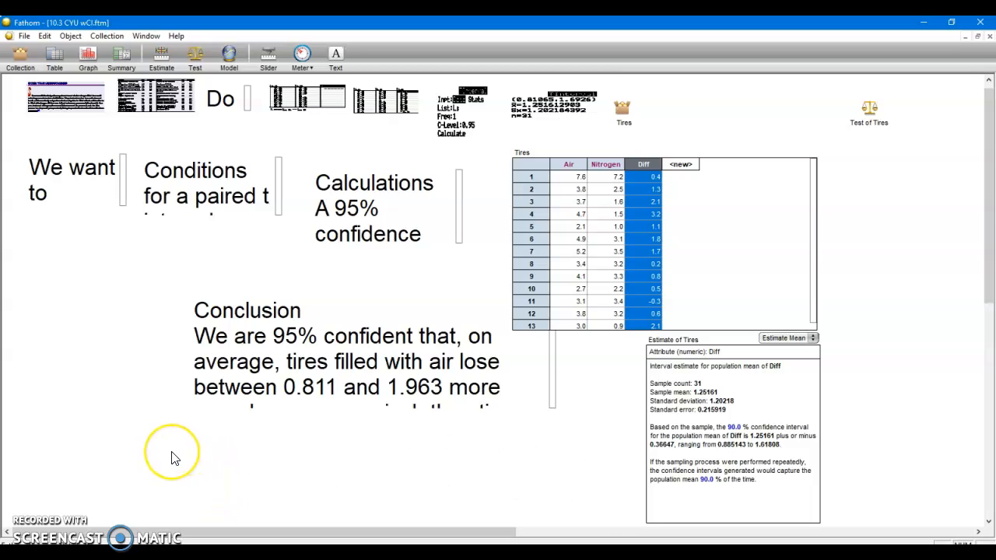
pyautogui.moveTo(173, 457)
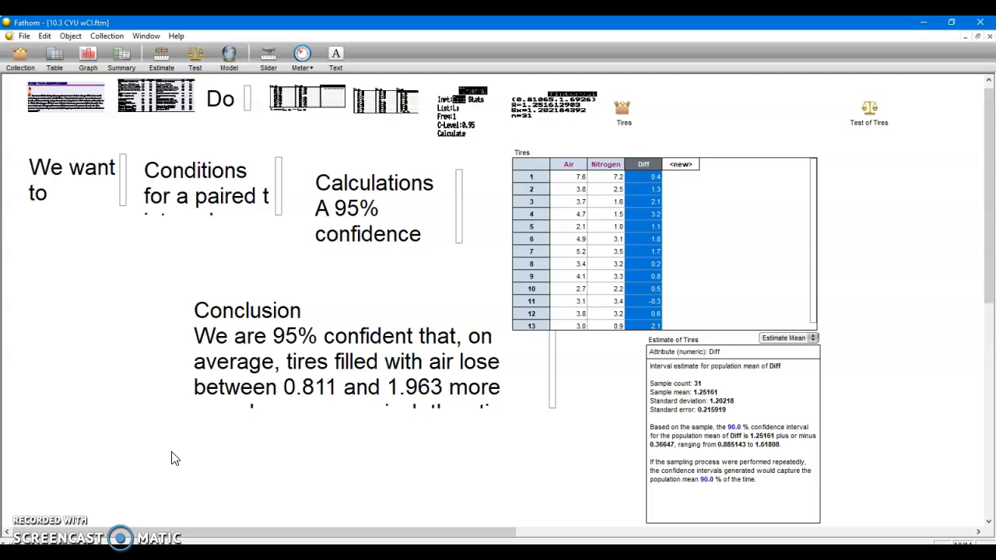